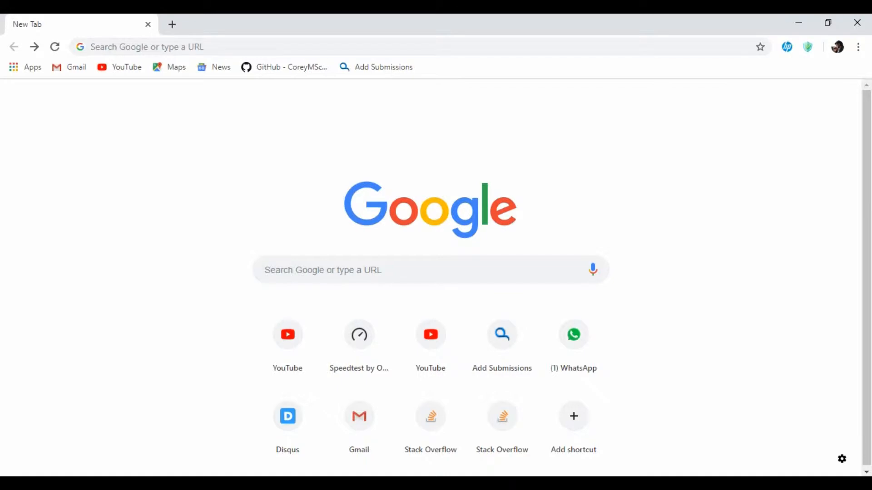
- Search Google for 'jdk'
click(430, 269)
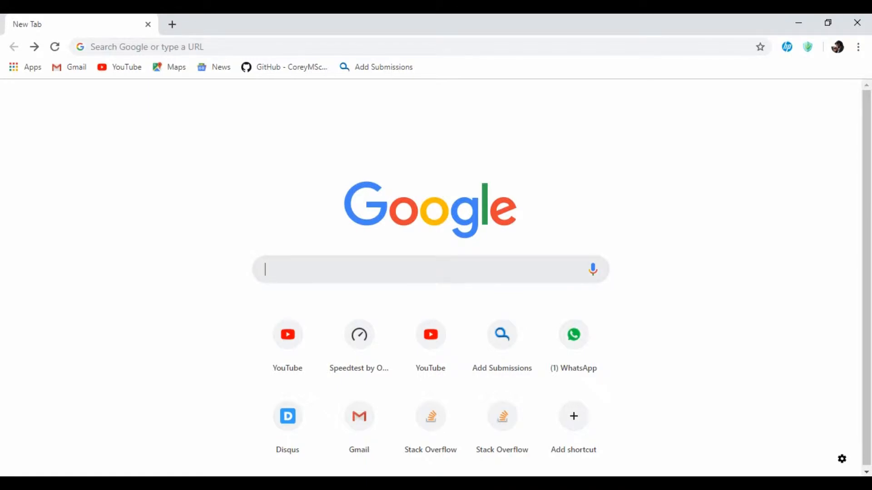
text(jdk)
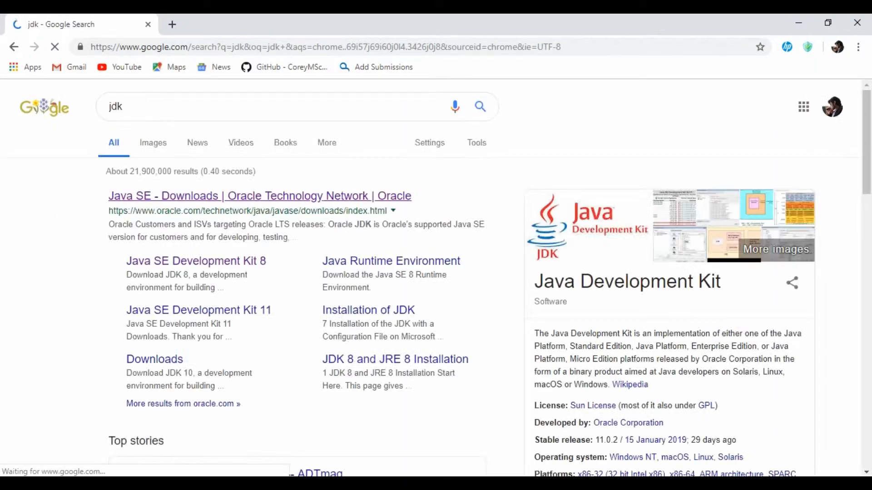
- On Oracle's Java SE downloads page, accept the JDK 8u201 license agreement
click(260, 196)
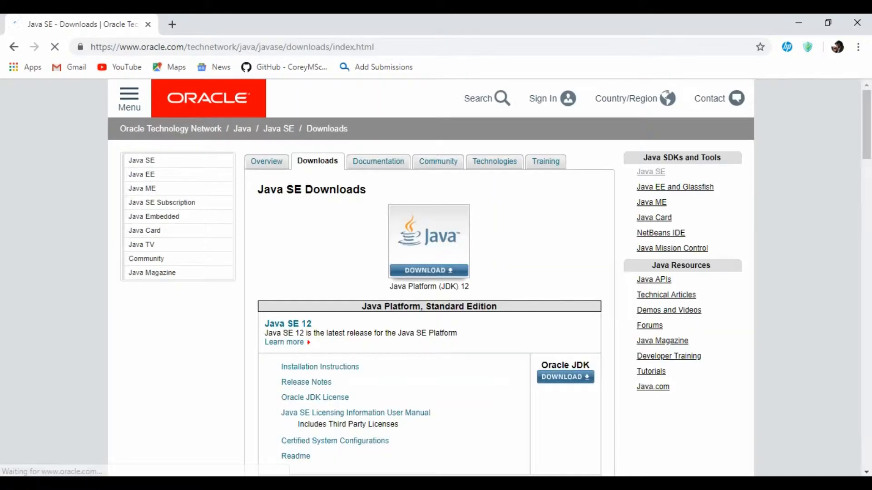
scroll(down, 3)
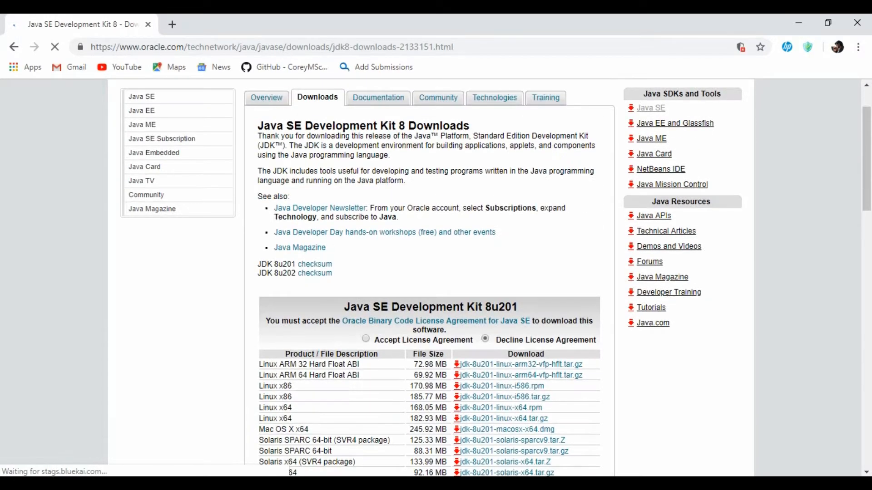
scroll(down, 3)
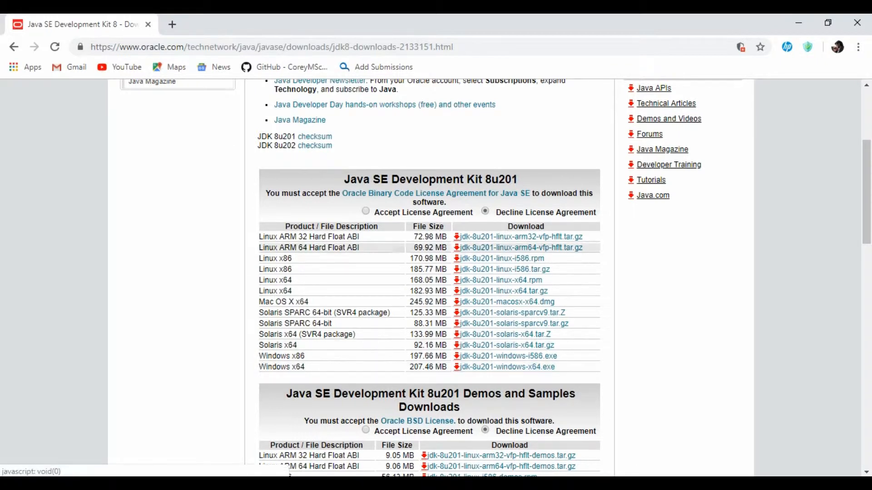
click(365, 212)
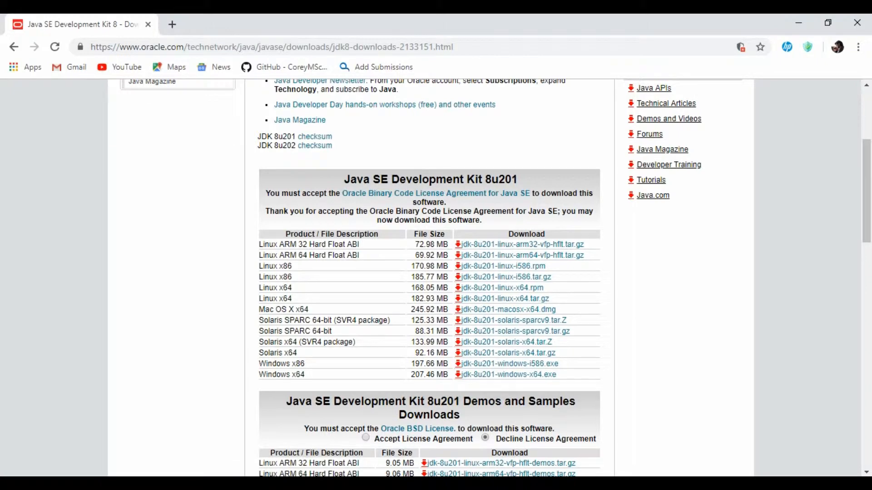
- In a new tab, search Google for 'jdeveloper download'
text(j)
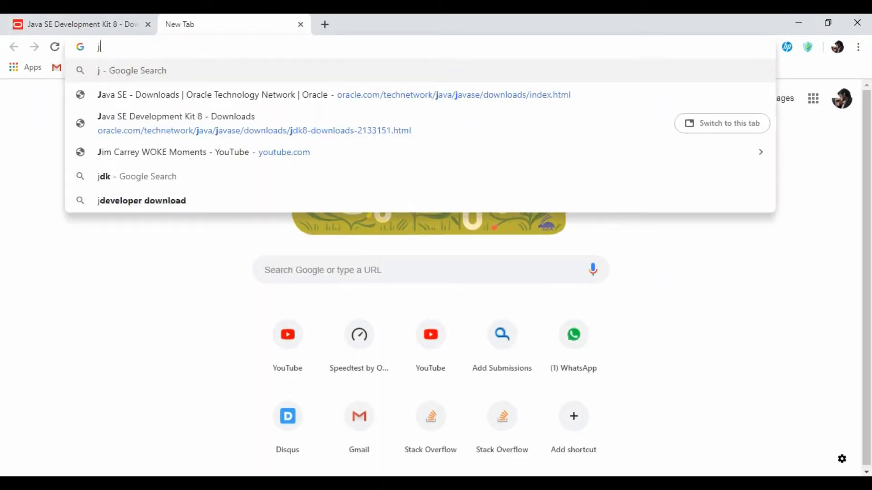
text(dev0)
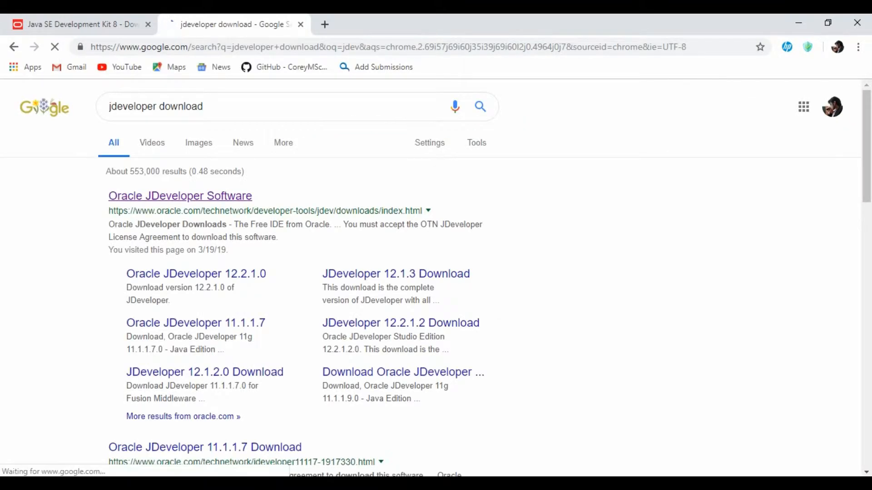
- Open Oracle JDeveloper Software, accept its license, and highlight the Studio Edition Windows files
click(180, 195)
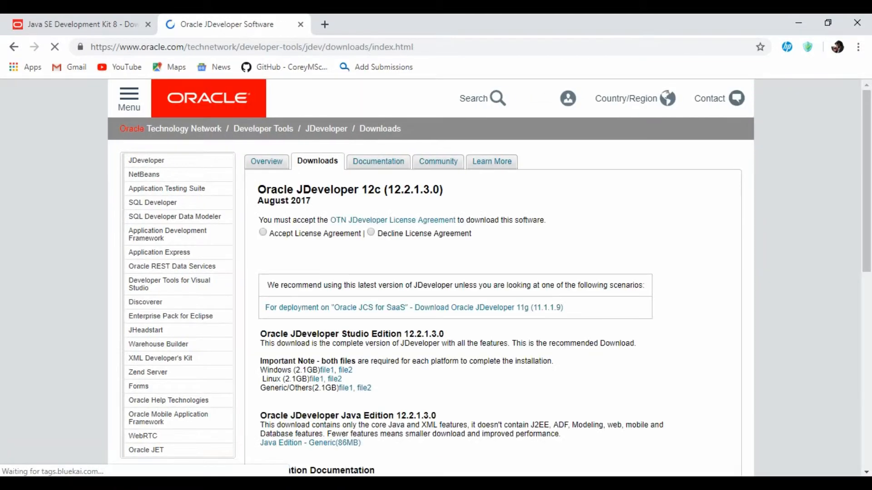
click(263, 233)
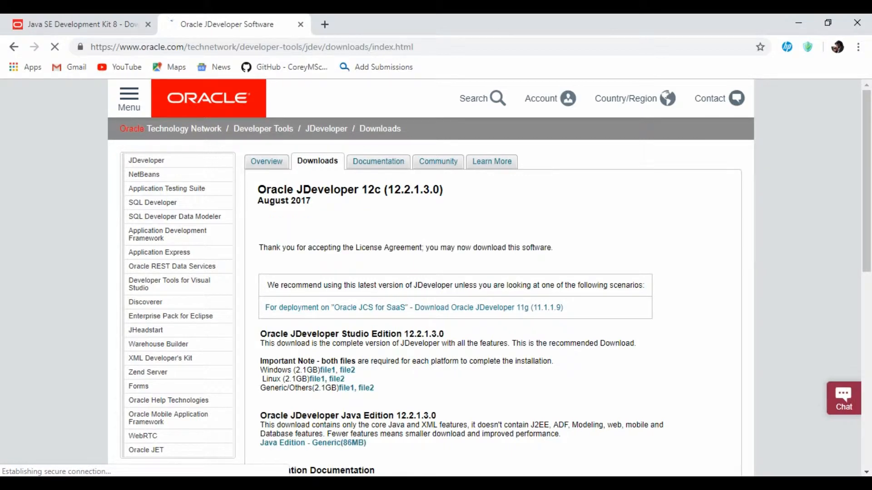
scroll(down, 3)
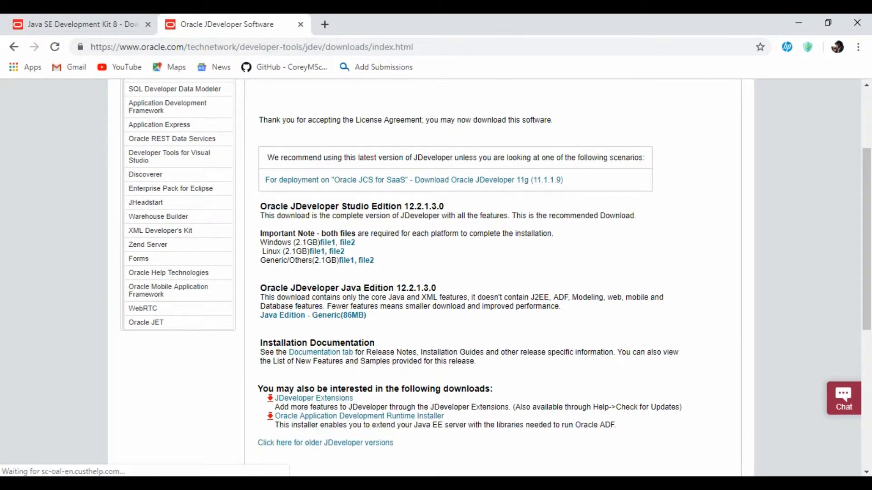
drag(259, 205, 354, 243)
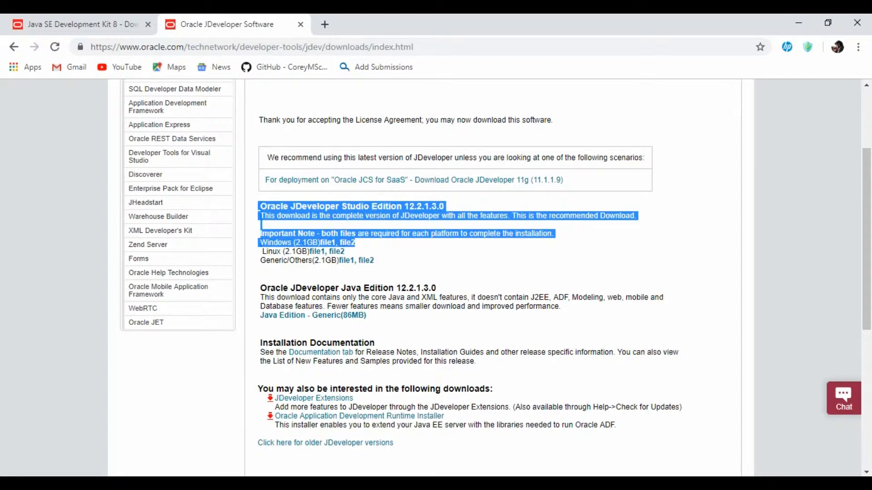
mouse_move(346, 242)
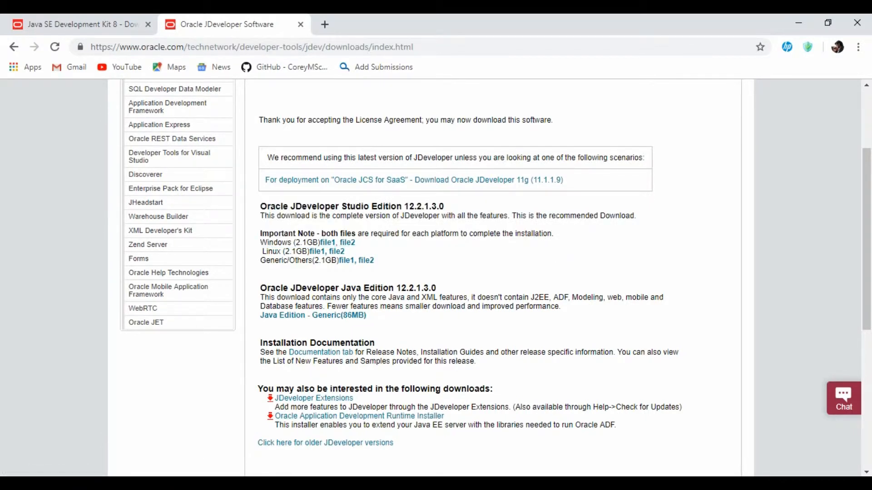
drag(259, 232, 495, 233)
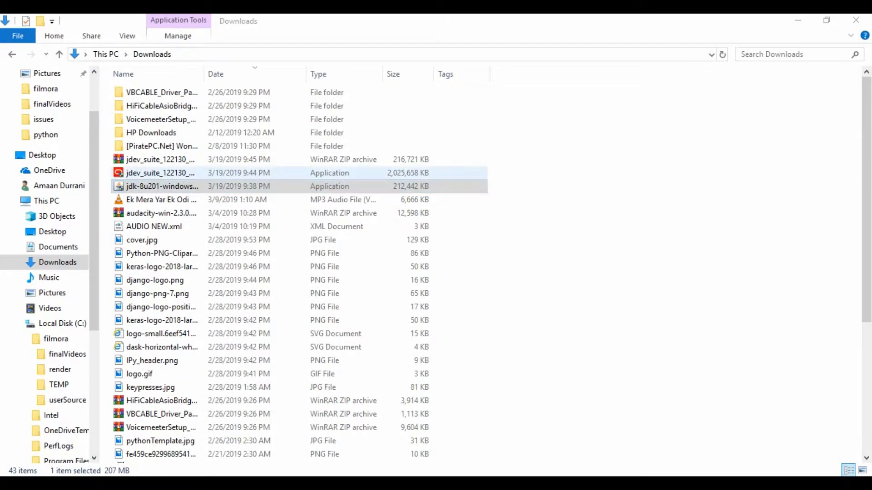
- Run jdk-8u201-windows-x64.exe from the Downloads folder
click(162, 173)
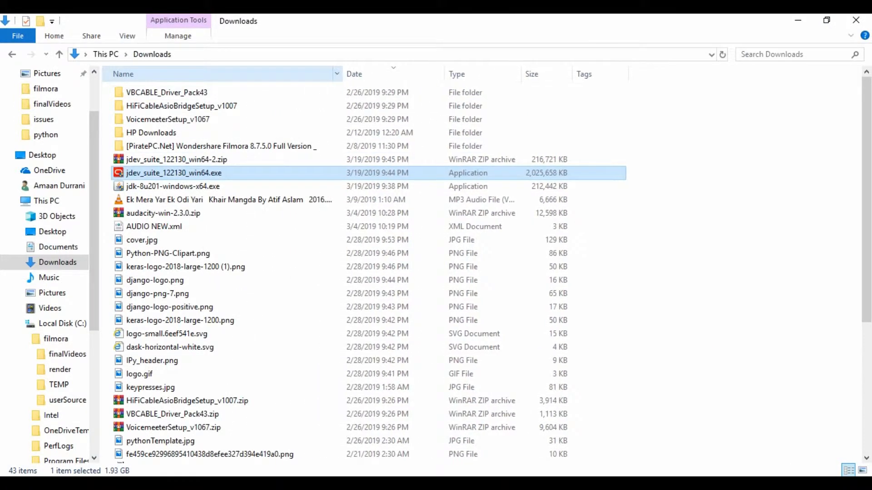
click(173, 186)
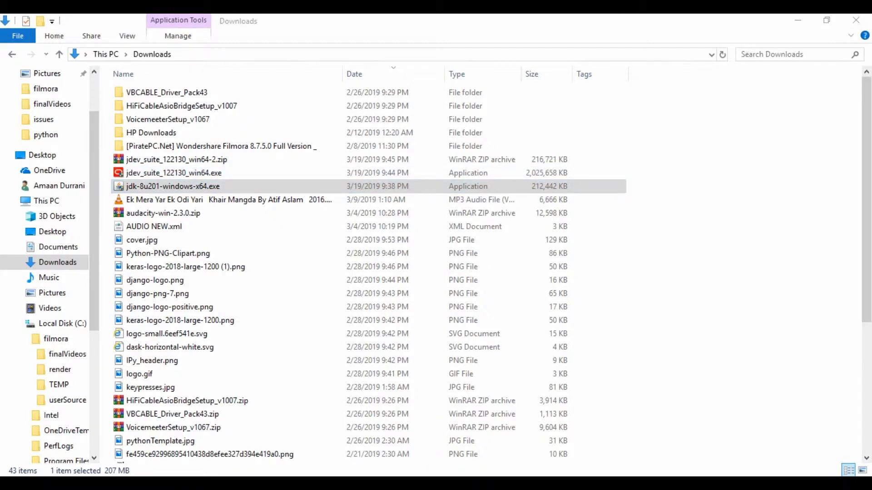
double_click(172, 186)
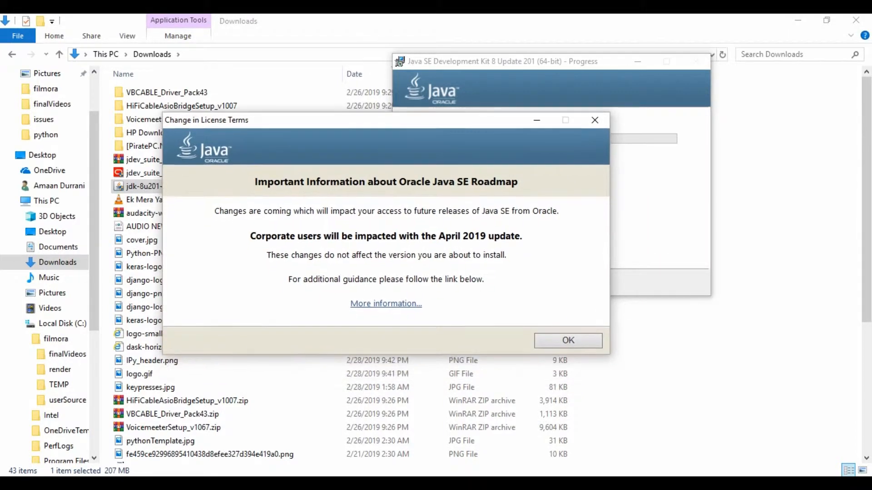
- Install JDK 8 Update 201 to the default folder and close the installer
click(567, 339)
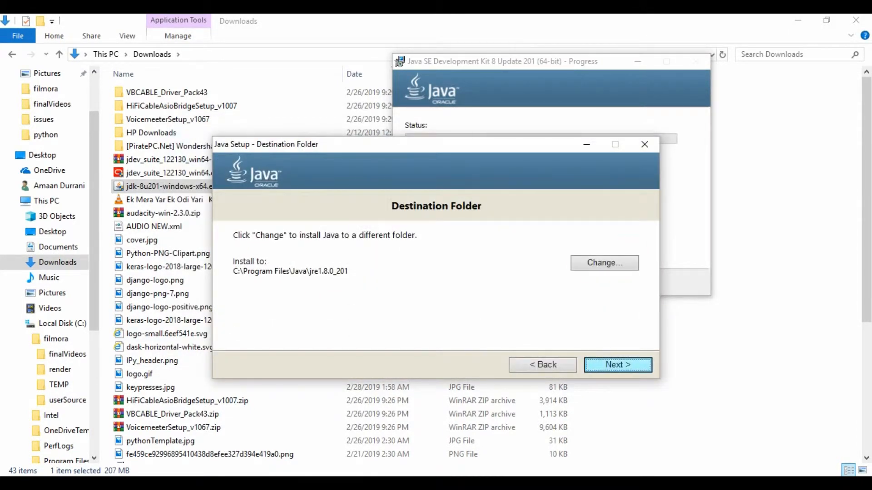
click(617, 365)
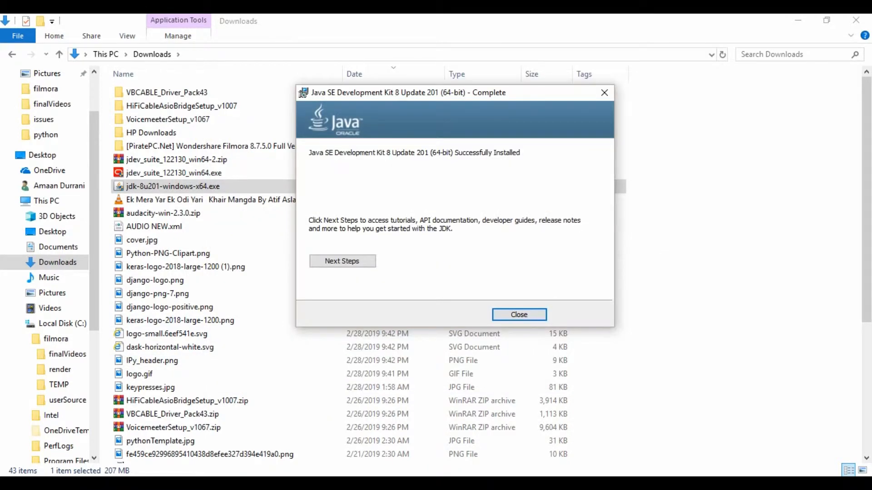
click(518, 314)
text(cmd)
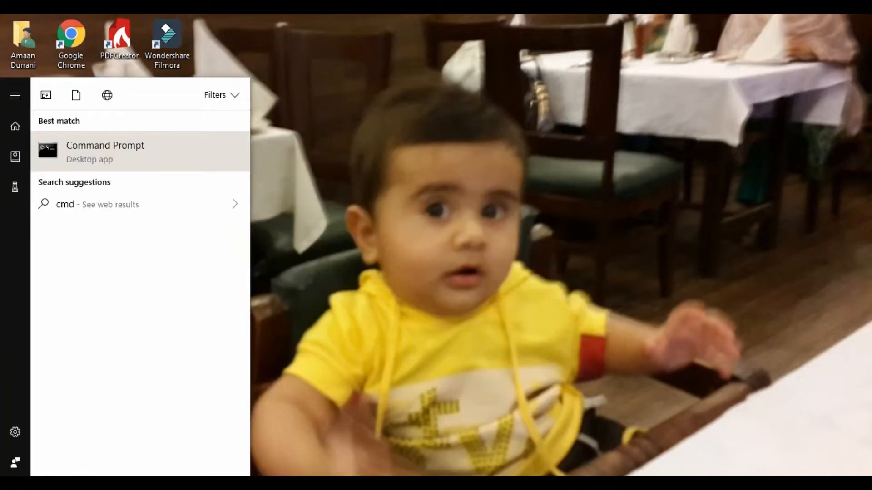
- Choose Command Prompt from the Start menu search results
click(105, 152)
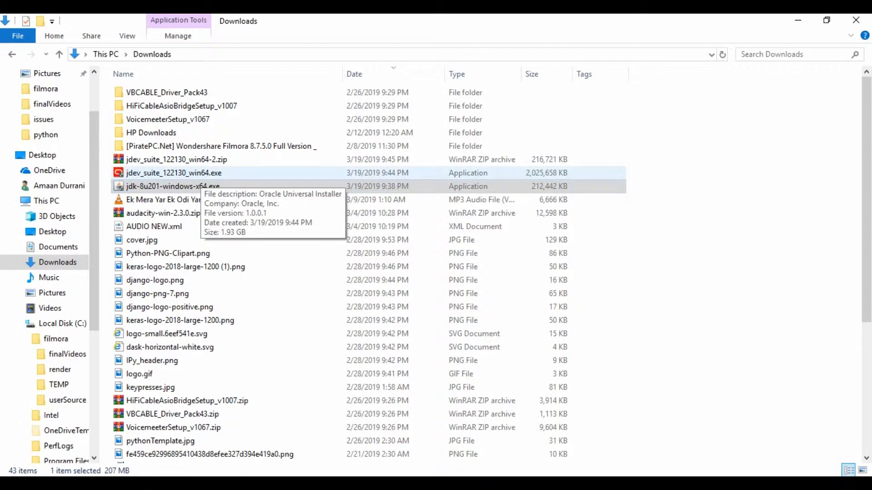
- Launch the jdev_suite_122130_win64.exe JDeveloper Studio installer from Downloads
click(174, 173)
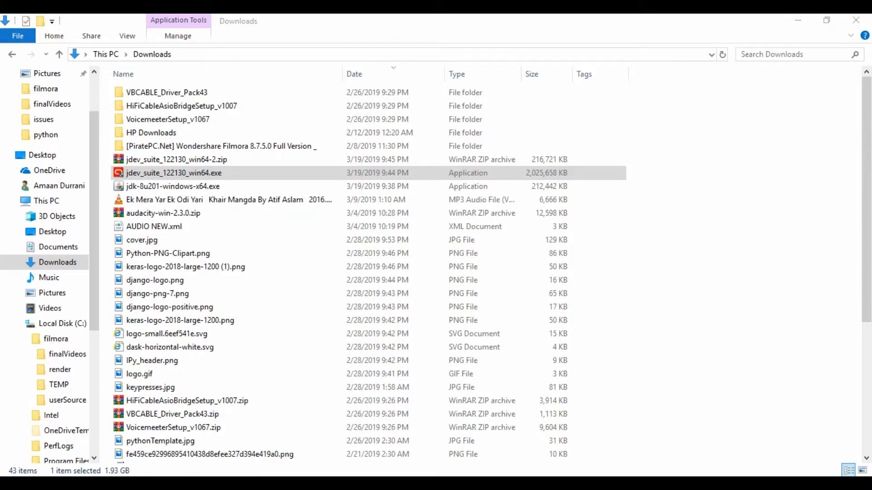
double_click(173, 173)
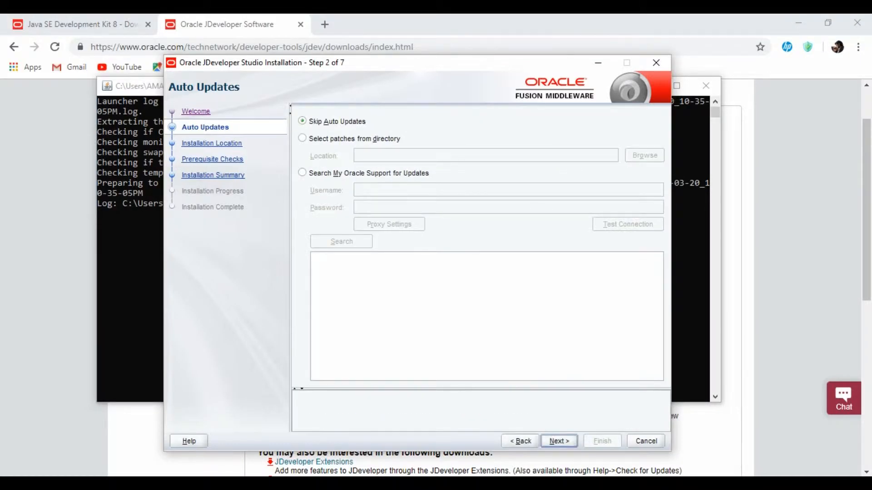
- Skip auto updates, keep the default Oracle Home, and pass the prerequisite checks
click(302, 121)
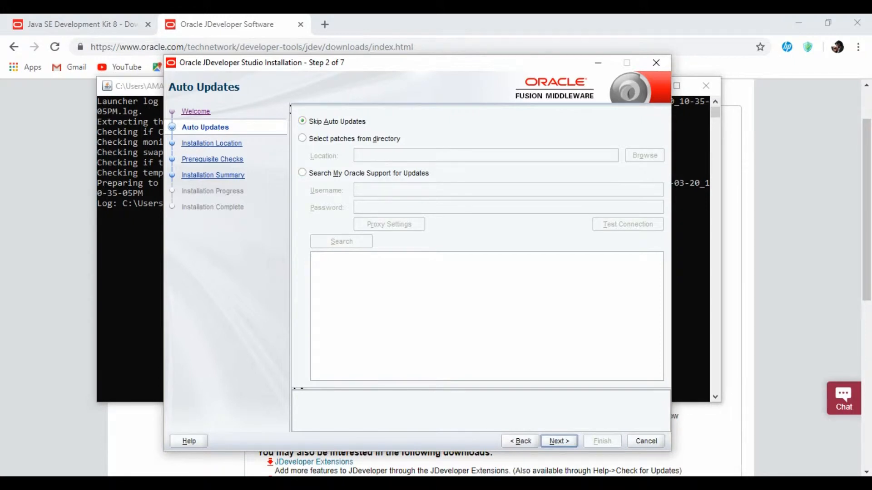
click(557, 441)
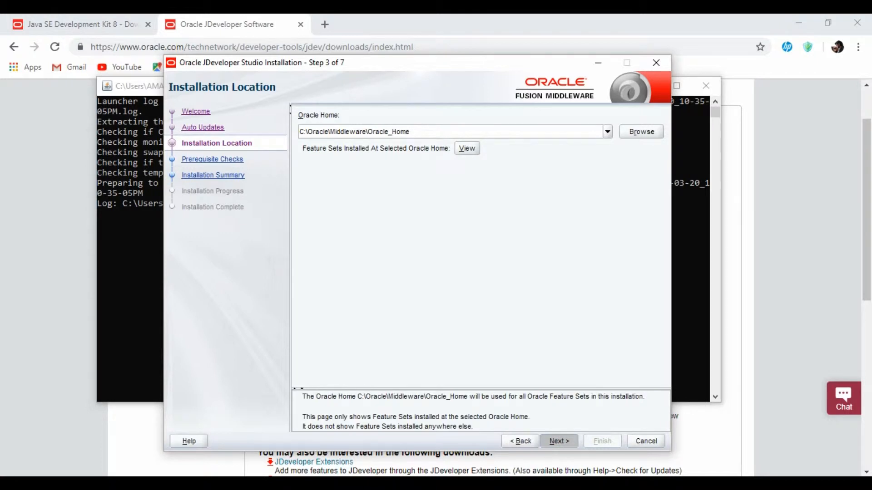
click(558, 440)
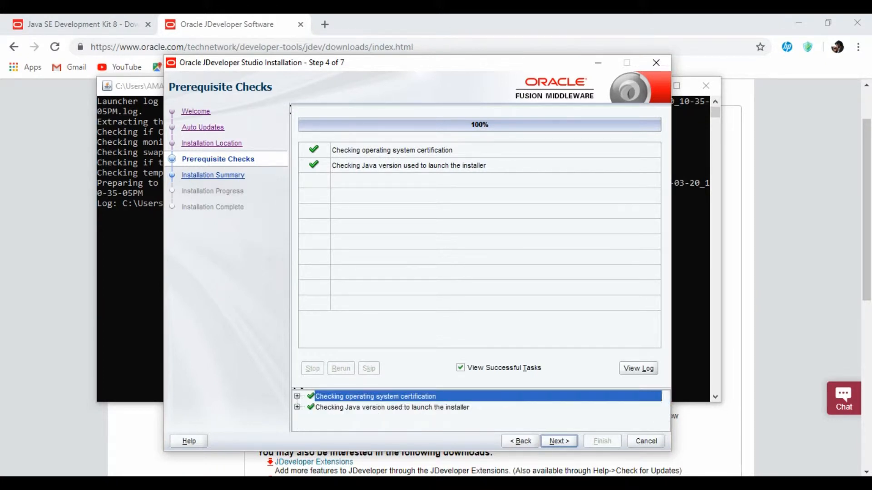
click(391, 406)
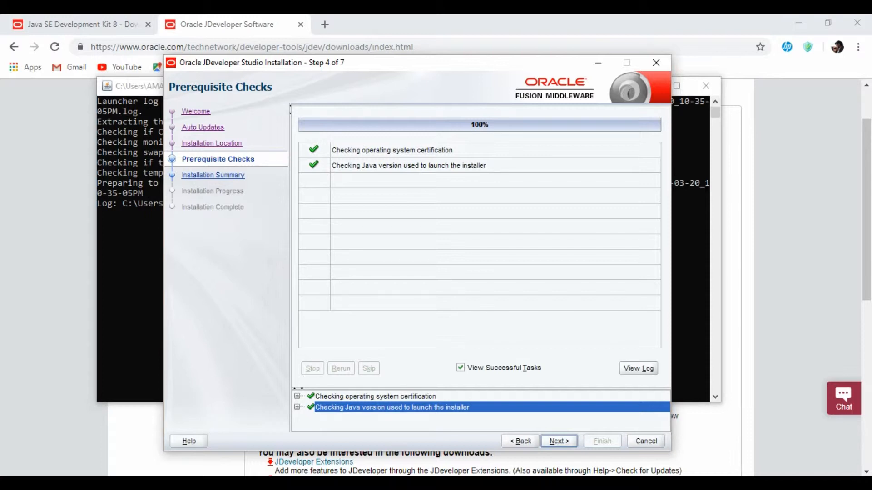
click(558, 441)
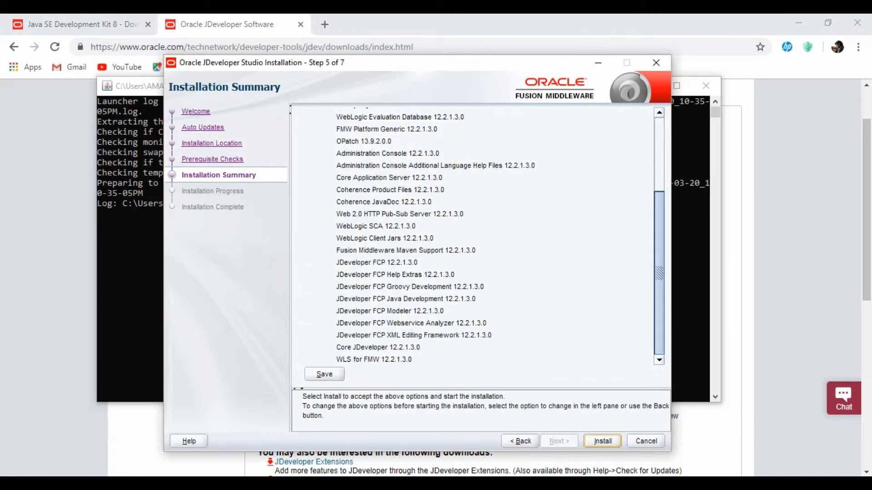
- Install JDeveloper Studio, then finish and close the installer
click(602, 440)
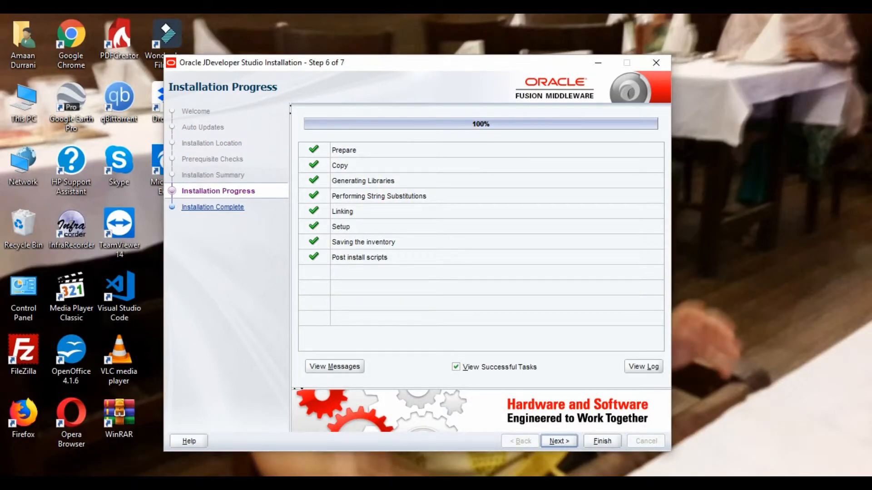
click(558, 441)
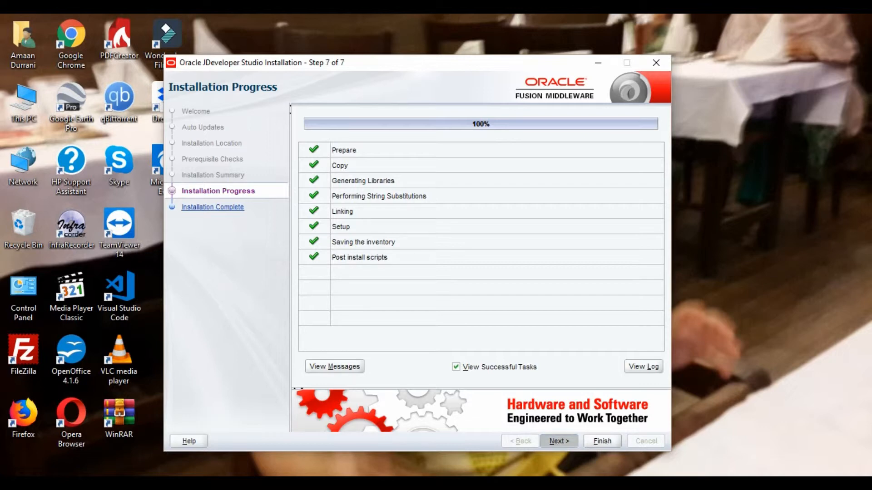
click(558, 441)
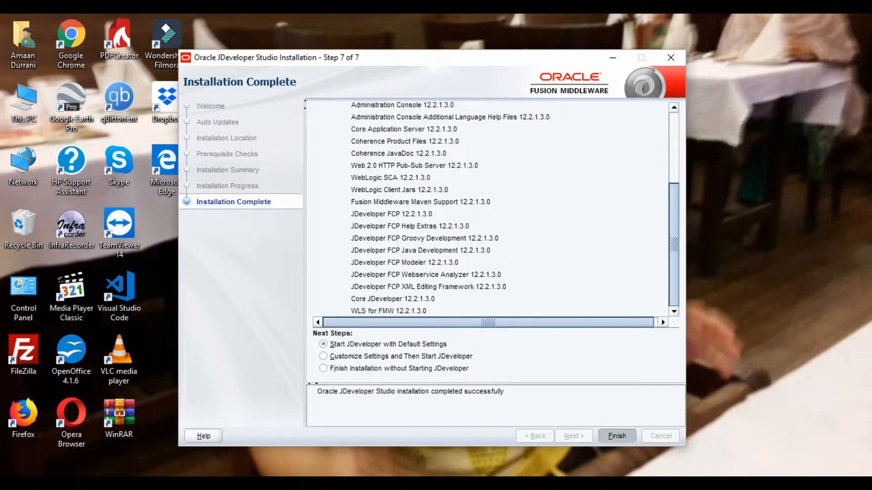
click(616, 436)
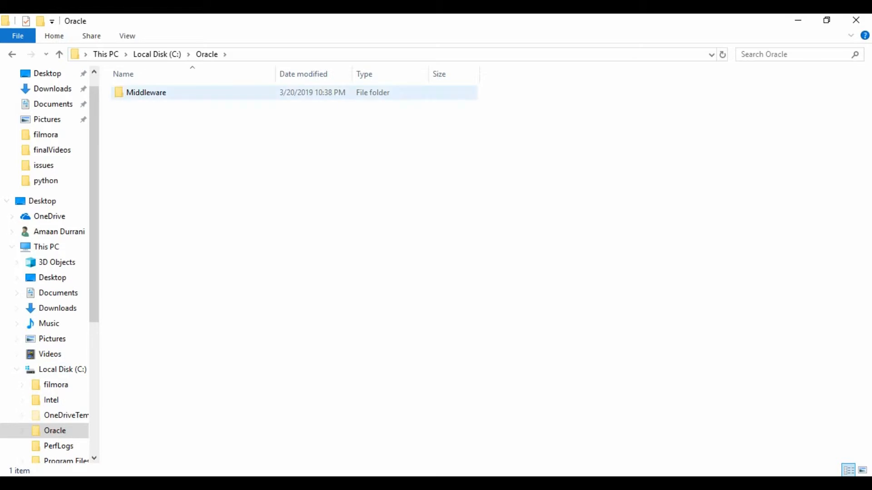
- Launch jdeveloper.exe from the Middleware Oracle_Home jdeveloper install folder
double_click(146, 92)
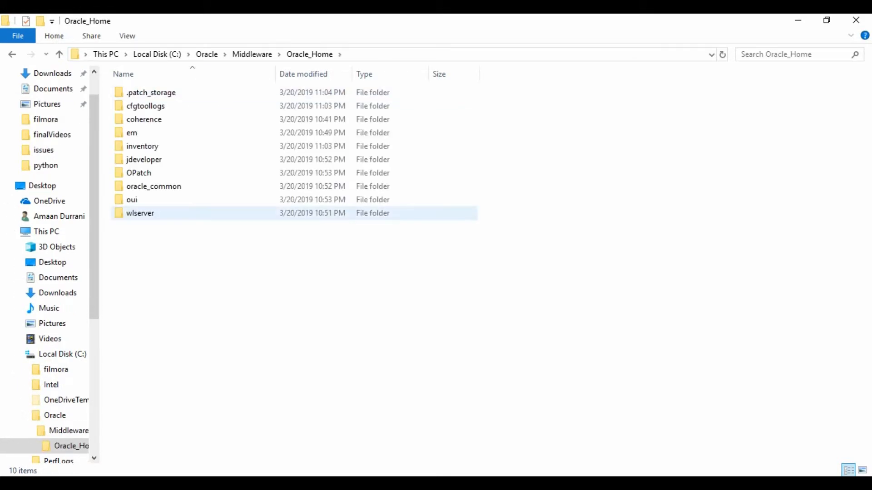
double_click(143, 159)
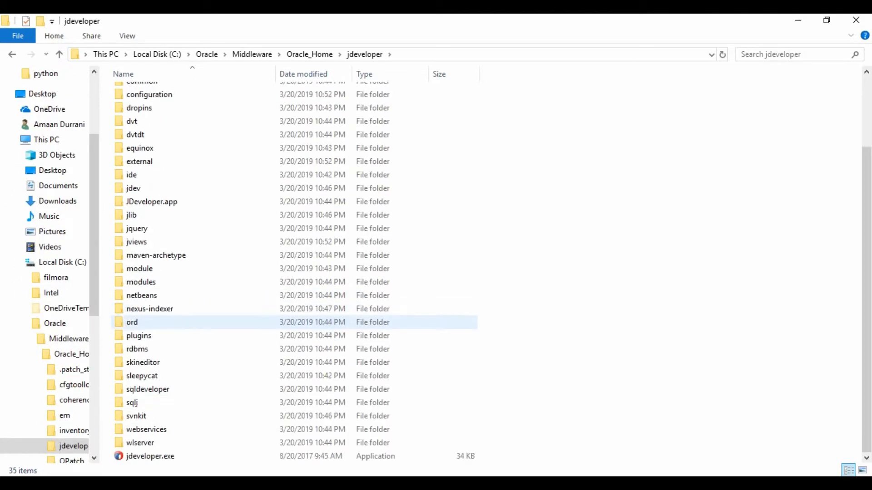
click(150, 456)
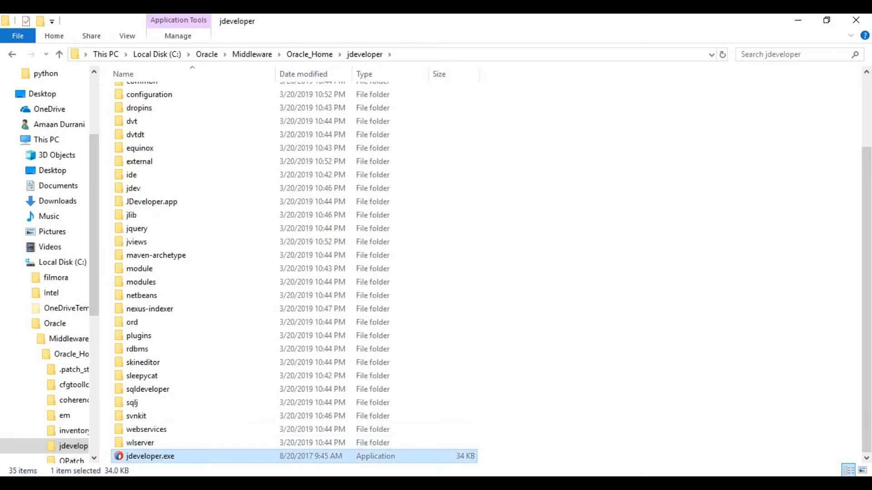
double_click(150, 456)
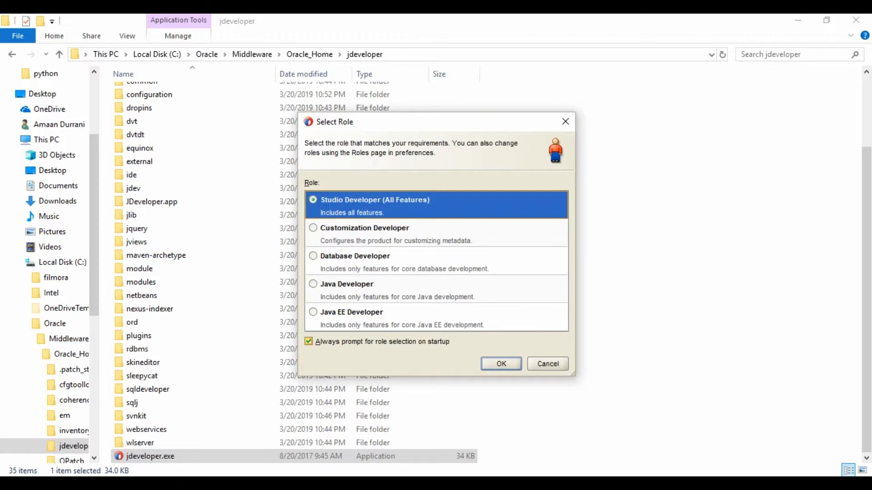
- Choose the Studio Developer role and decline importing preferences from a previous installation
click(500, 364)
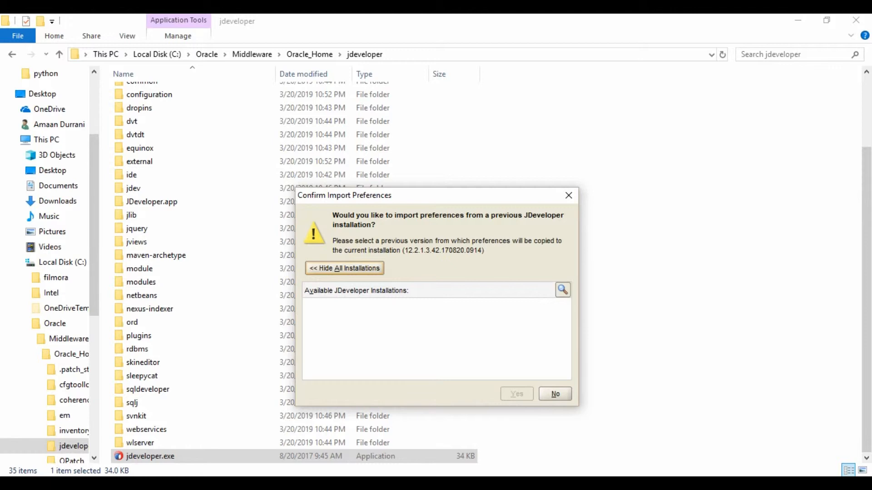
click(562, 289)
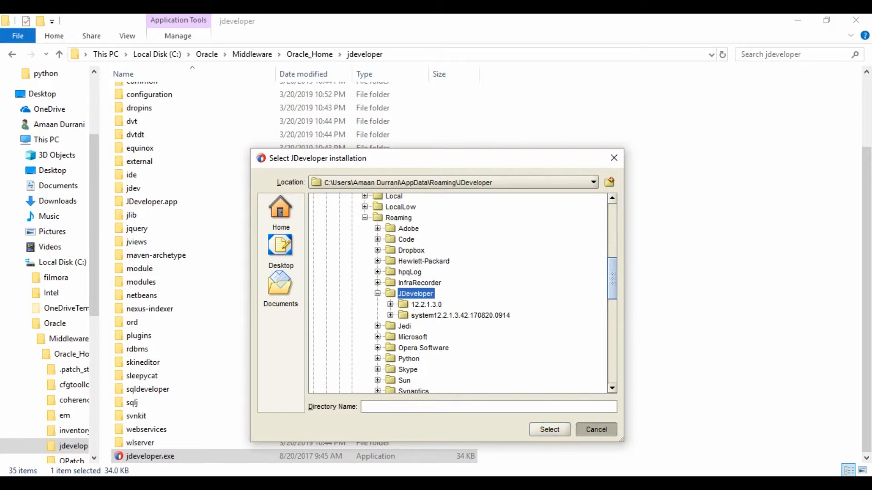
click(548, 429)
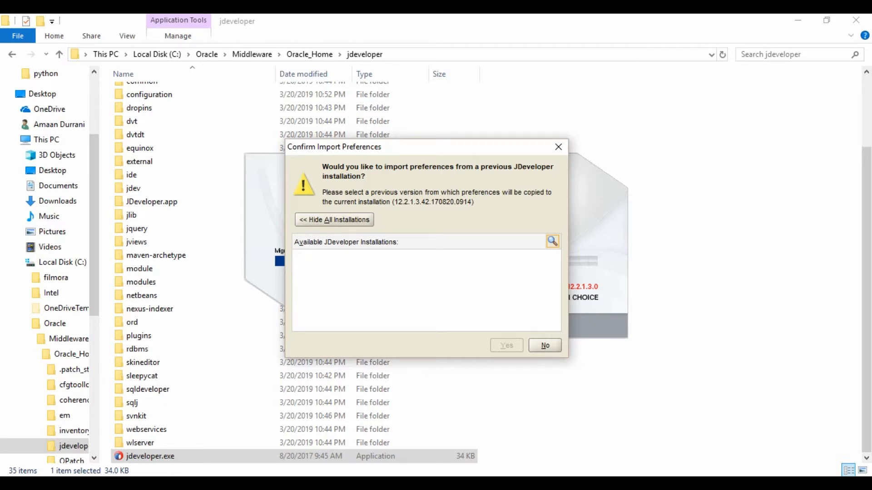
click(545, 345)
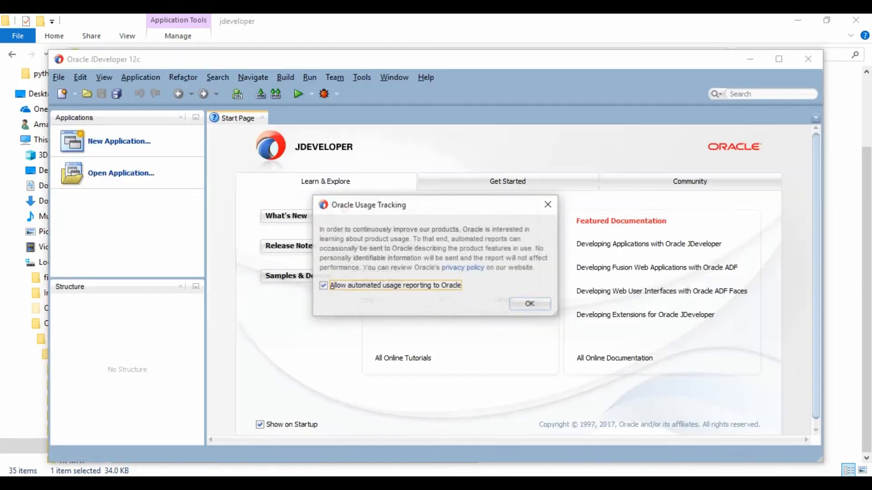
- Accept the Oracle Usage Tracking notice and the default file type associations
click(528, 304)
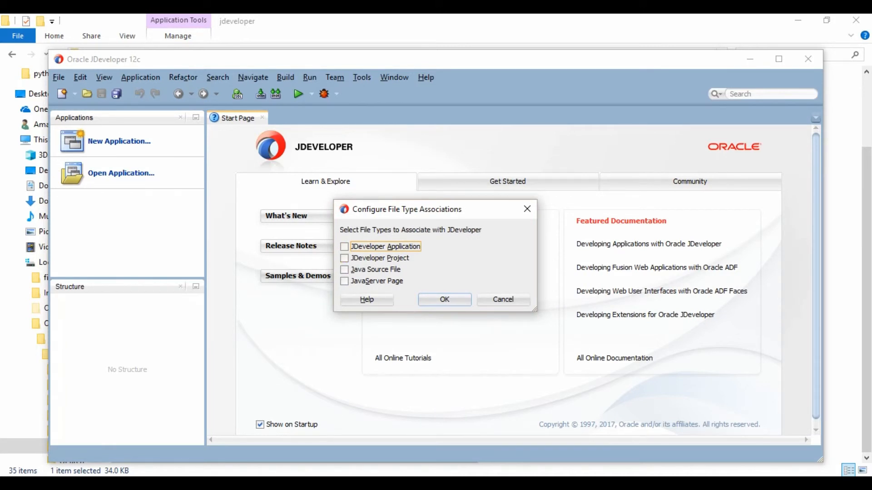
click(343, 246)
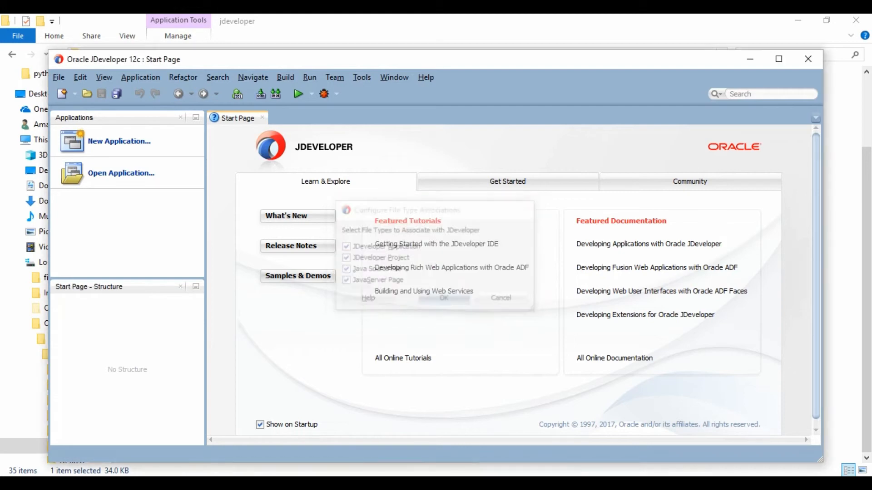
click(443, 298)
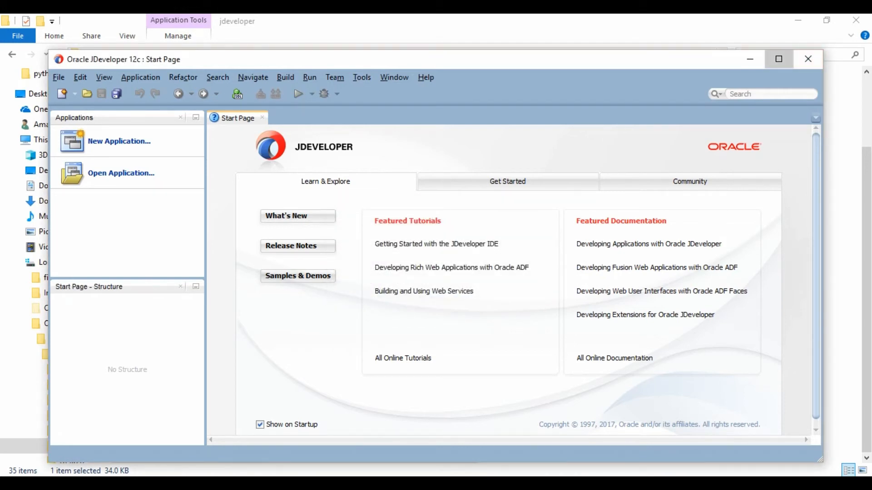